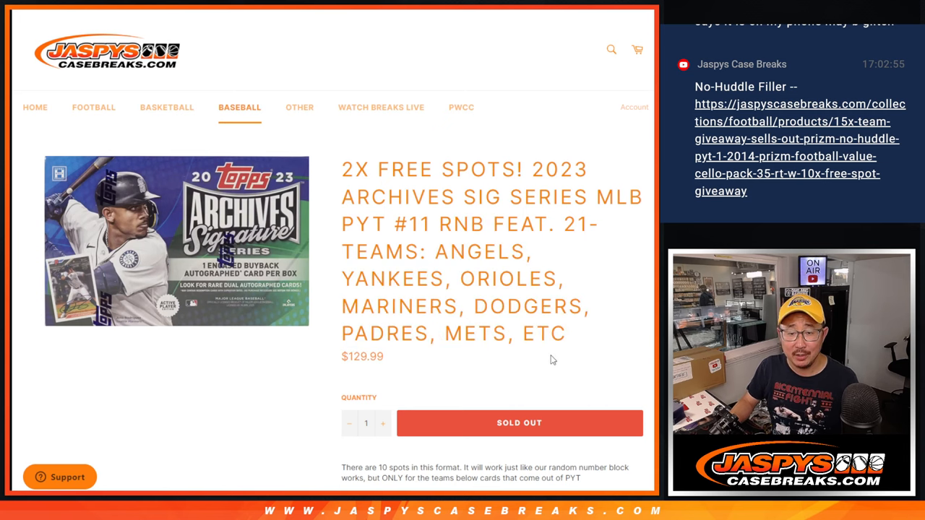
Shuffle the eight participant names twice more and select the shuffled list.
scroll("down", 3)
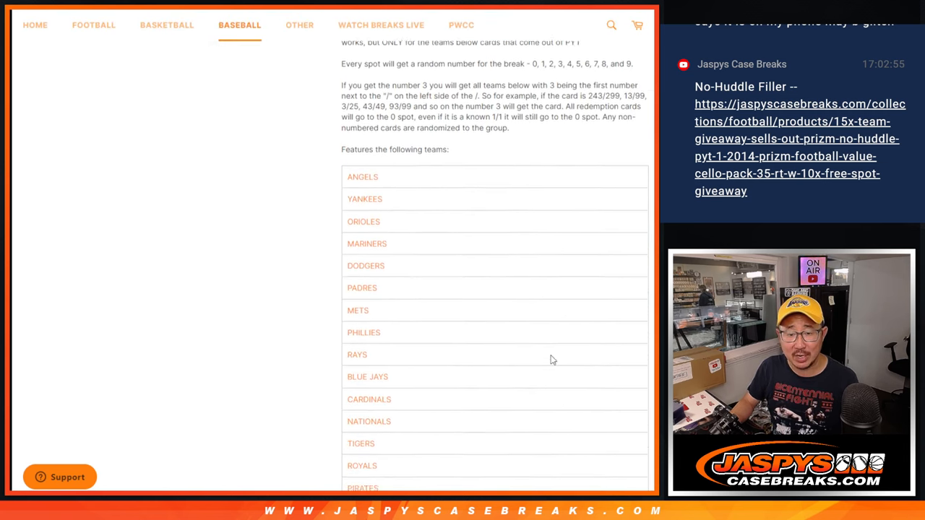
scroll("down", 3)
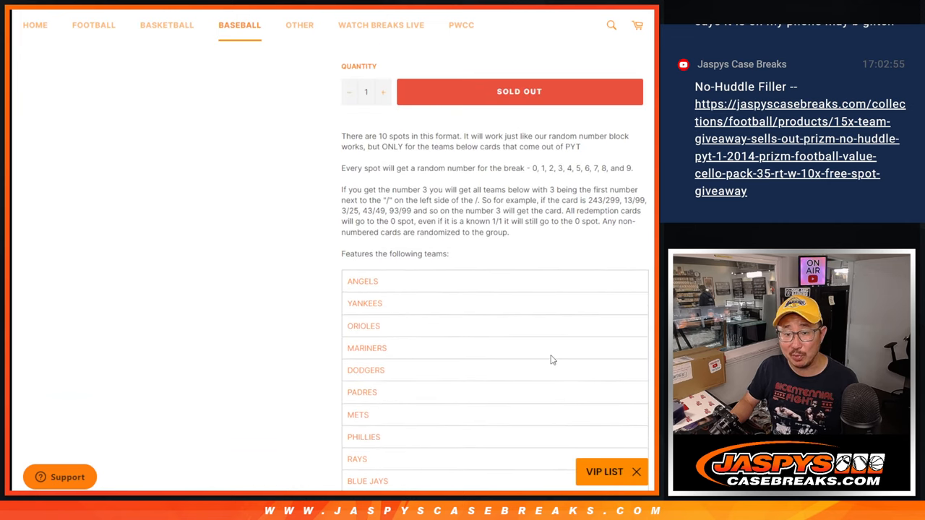
mouse_move(523, 289)
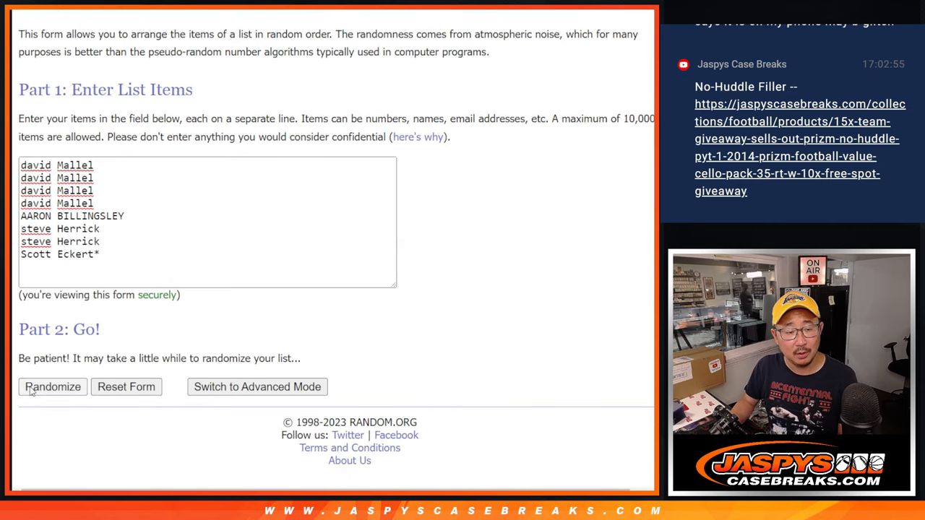
left_click(52, 387)
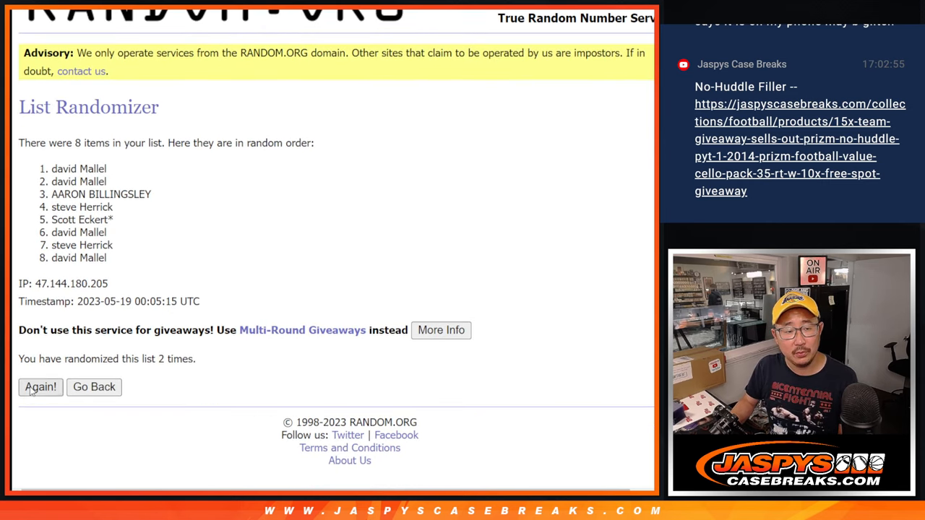
left_click(40, 387)
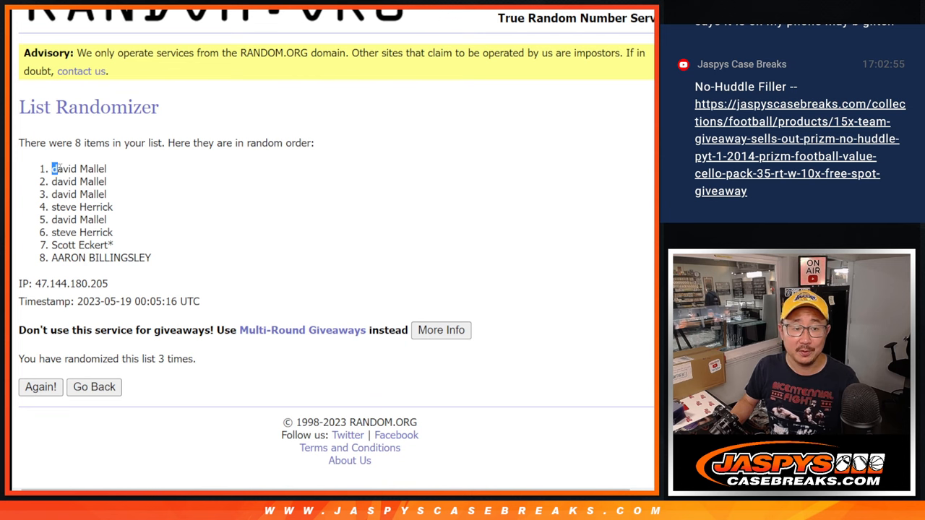
left_click_drag(53, 168, 107, 182)
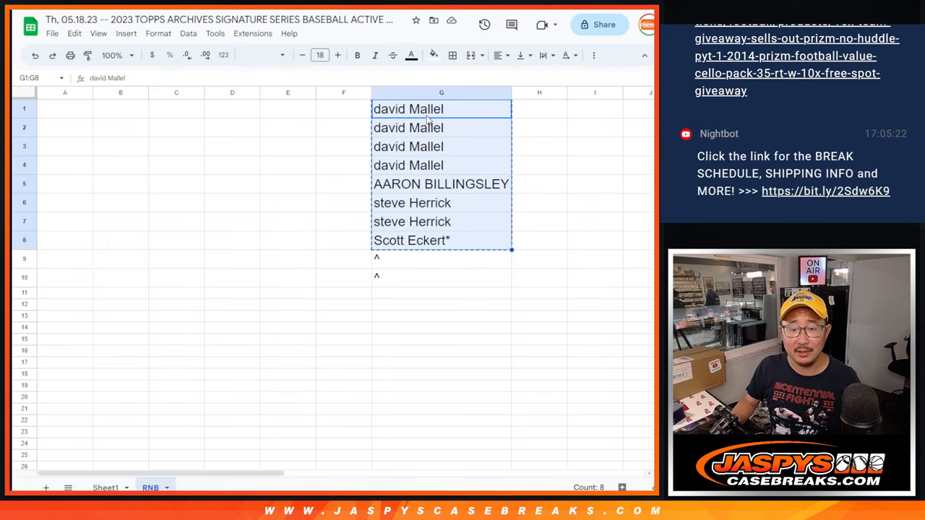
left_click(441, 258)
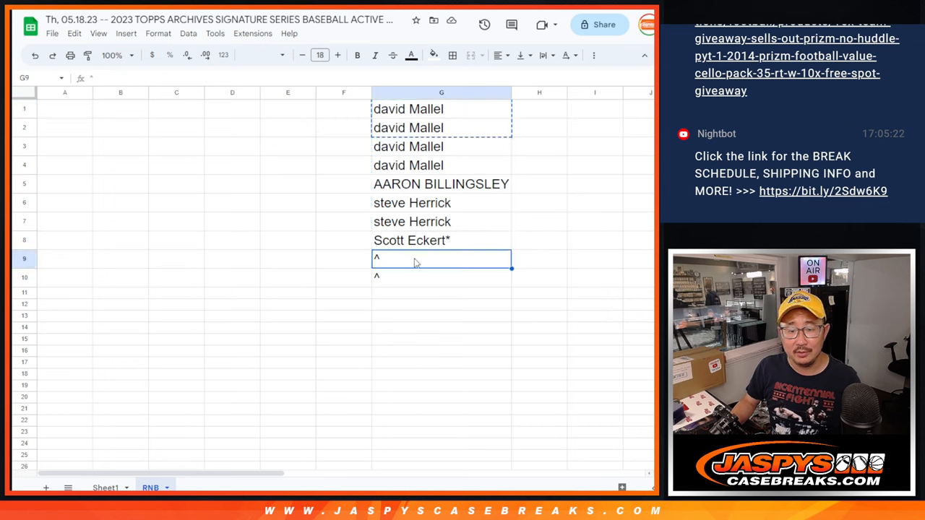
type("david Mallel^")
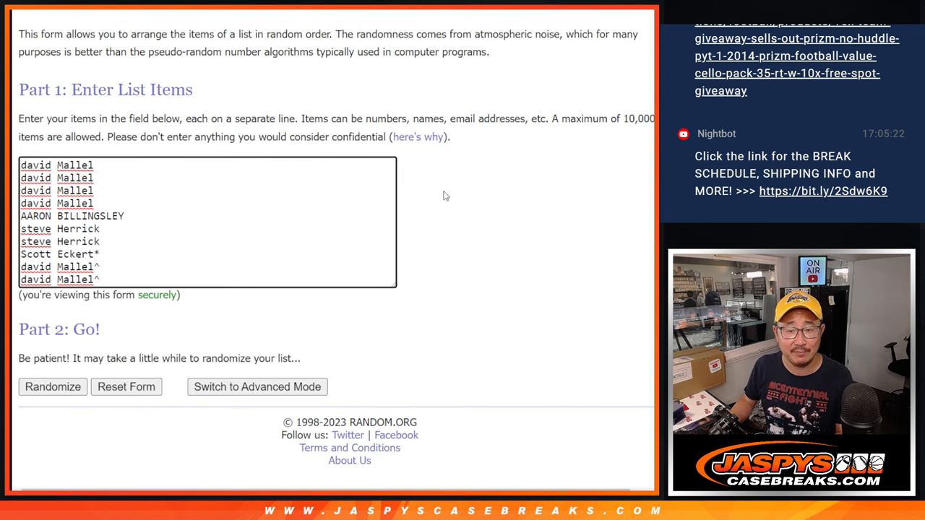
Shuffle the ten participant names three more times and select the final list.
left_click(52, 387)
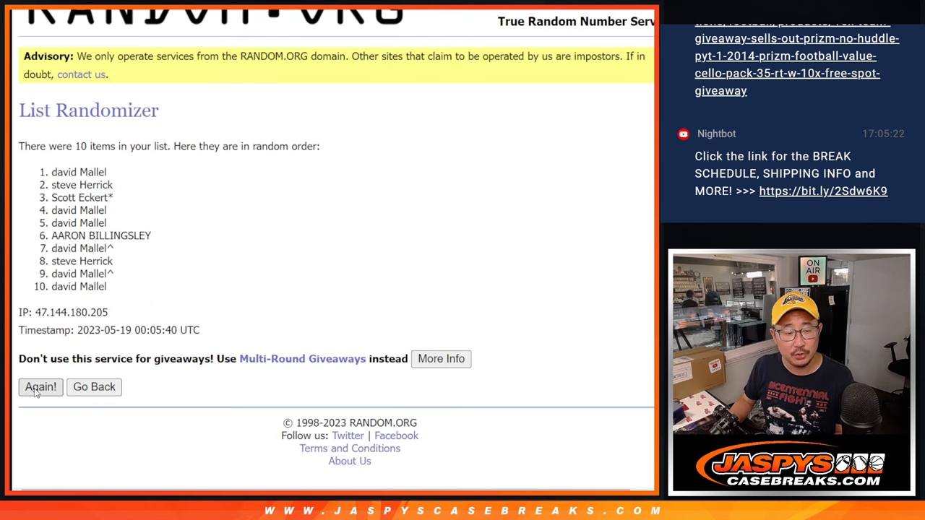
left_click(40, 386)
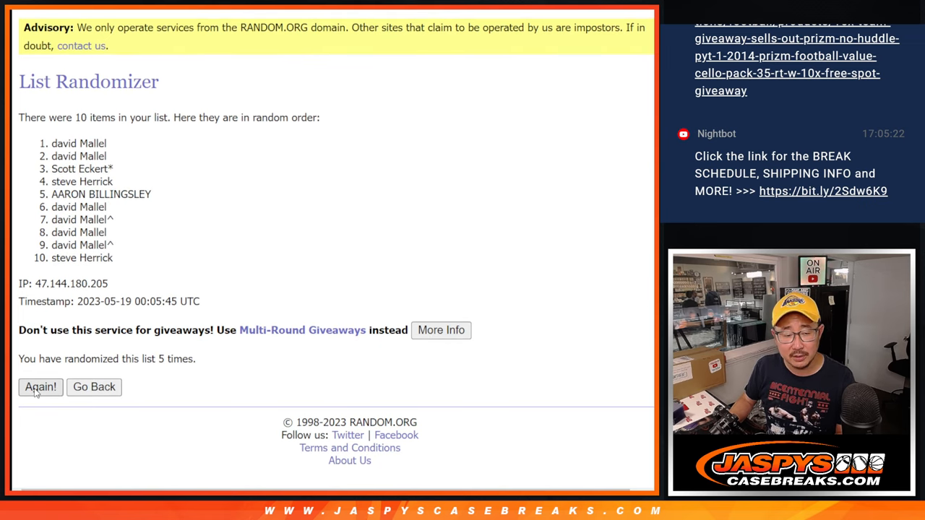
left_click(39, 387)
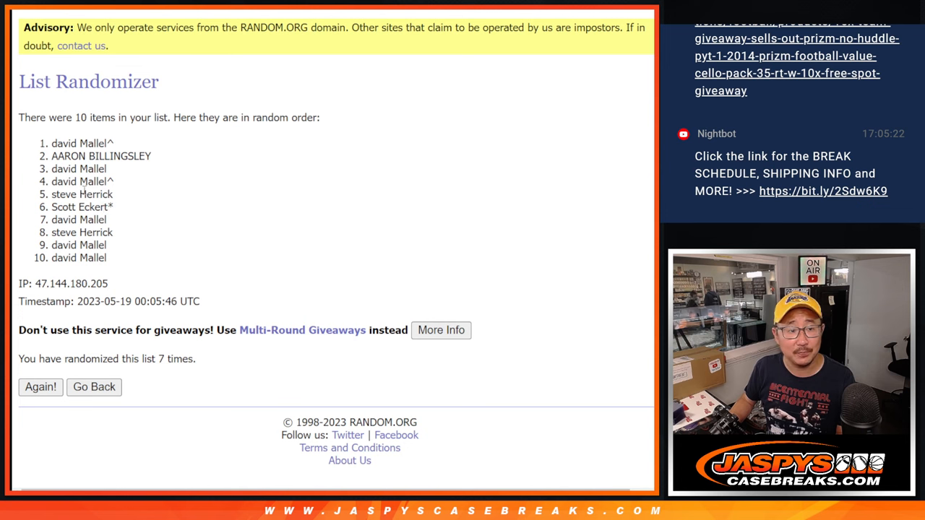
left_click_drag(50, 143, 108, 258)
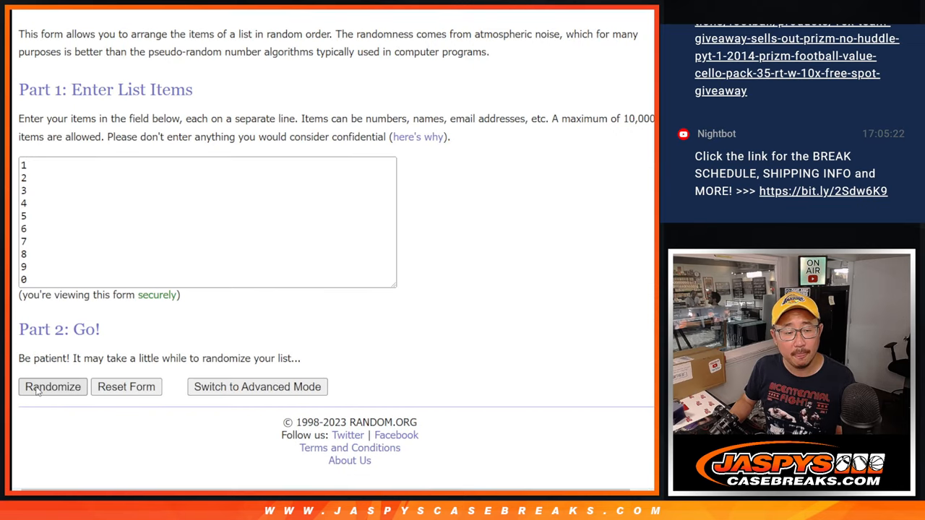
Shuffle the digits 0 through 9 twice more in RANDOM.ORG.
left_click(53, 386)
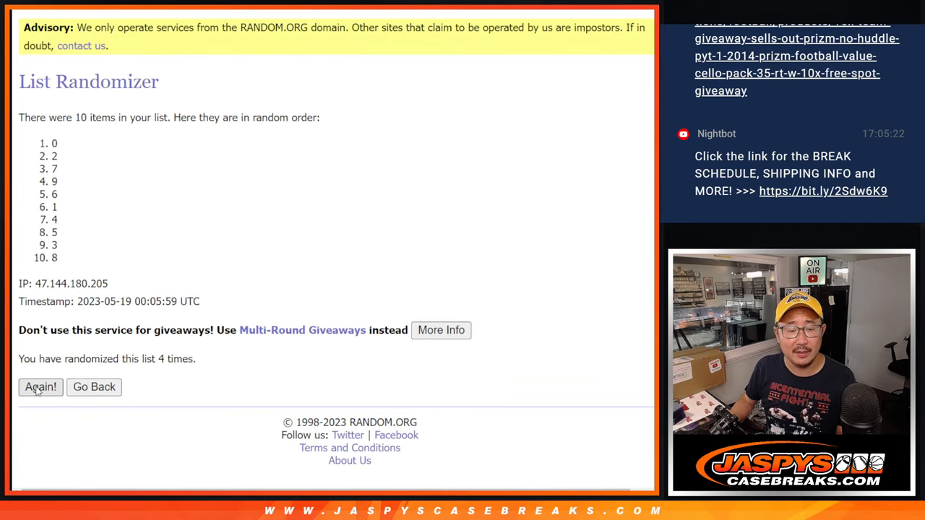
left_click(39, 387)
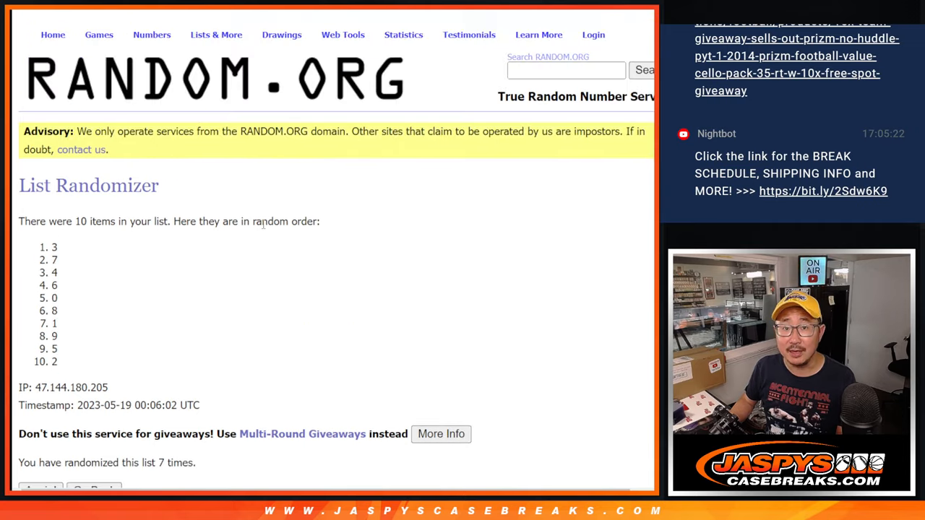
scroll("down", 3)
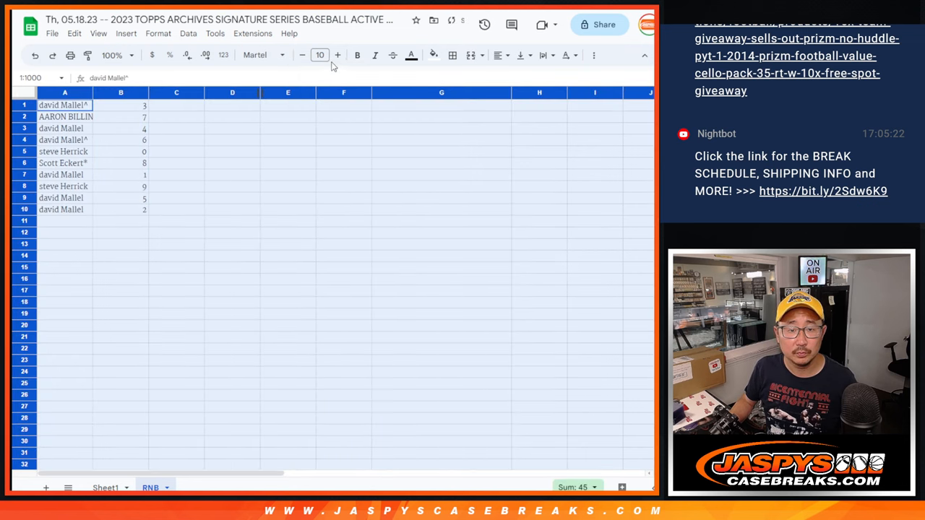
Enlarge the RNB list's font size and bring up column B's context menu.
left_click(113, 55)
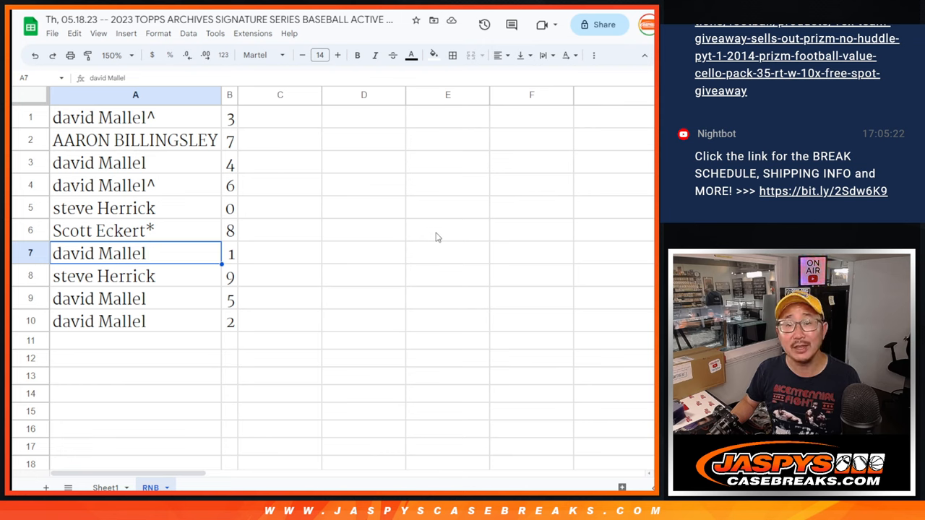
left_click(99, 321)
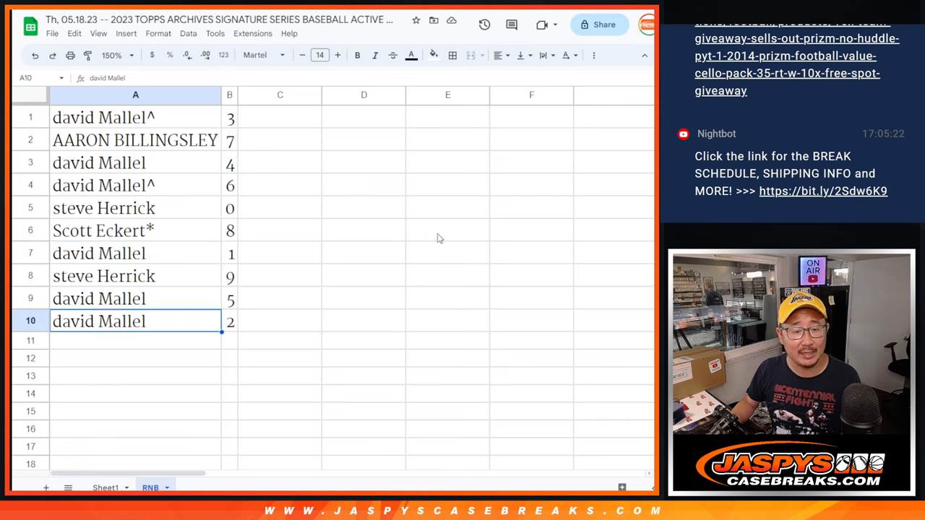
right_click(229, 95)
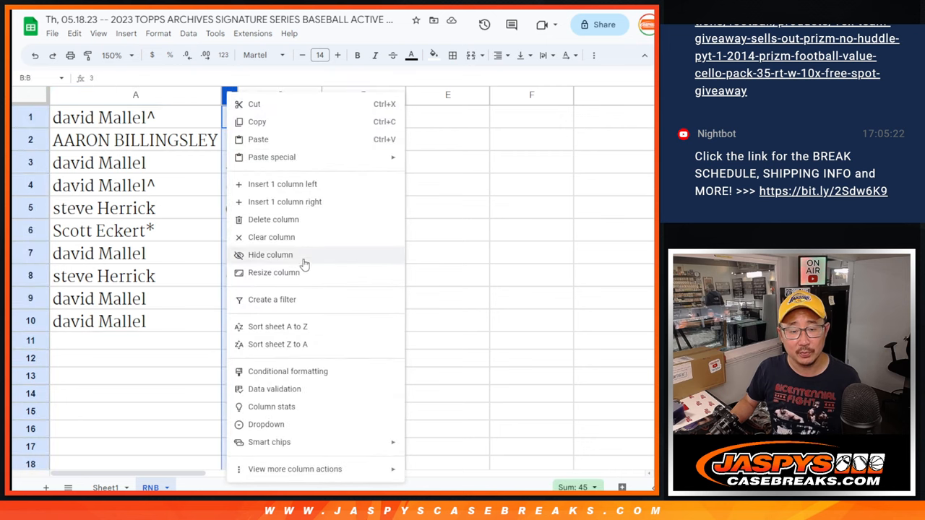
mouse_move(287, 327)
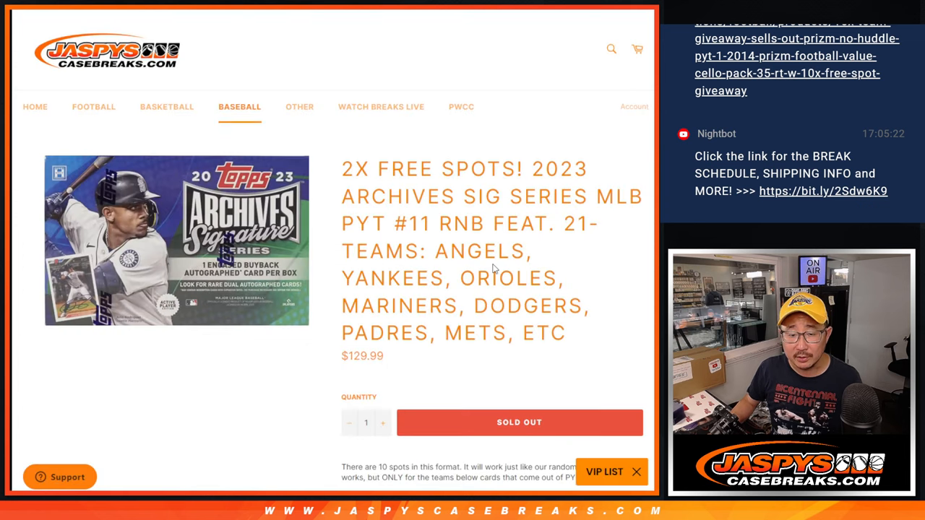
scroll("down", 3)
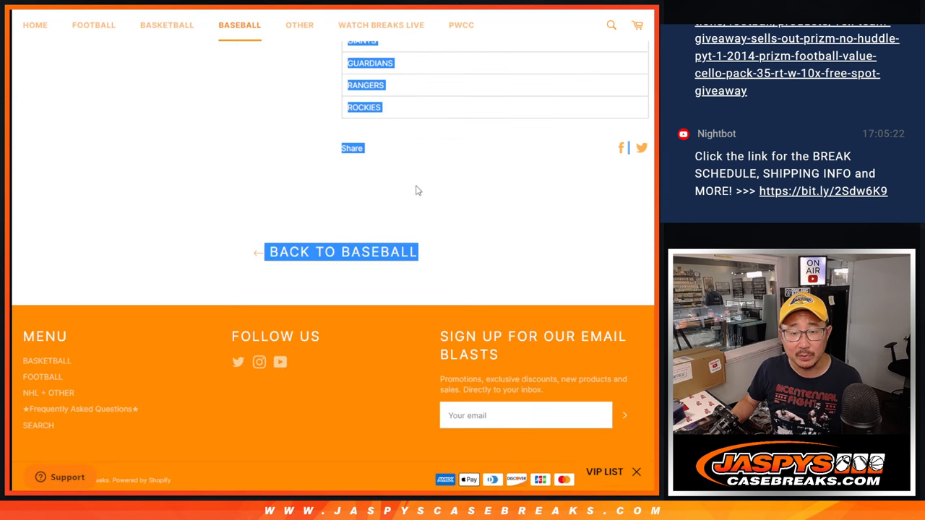